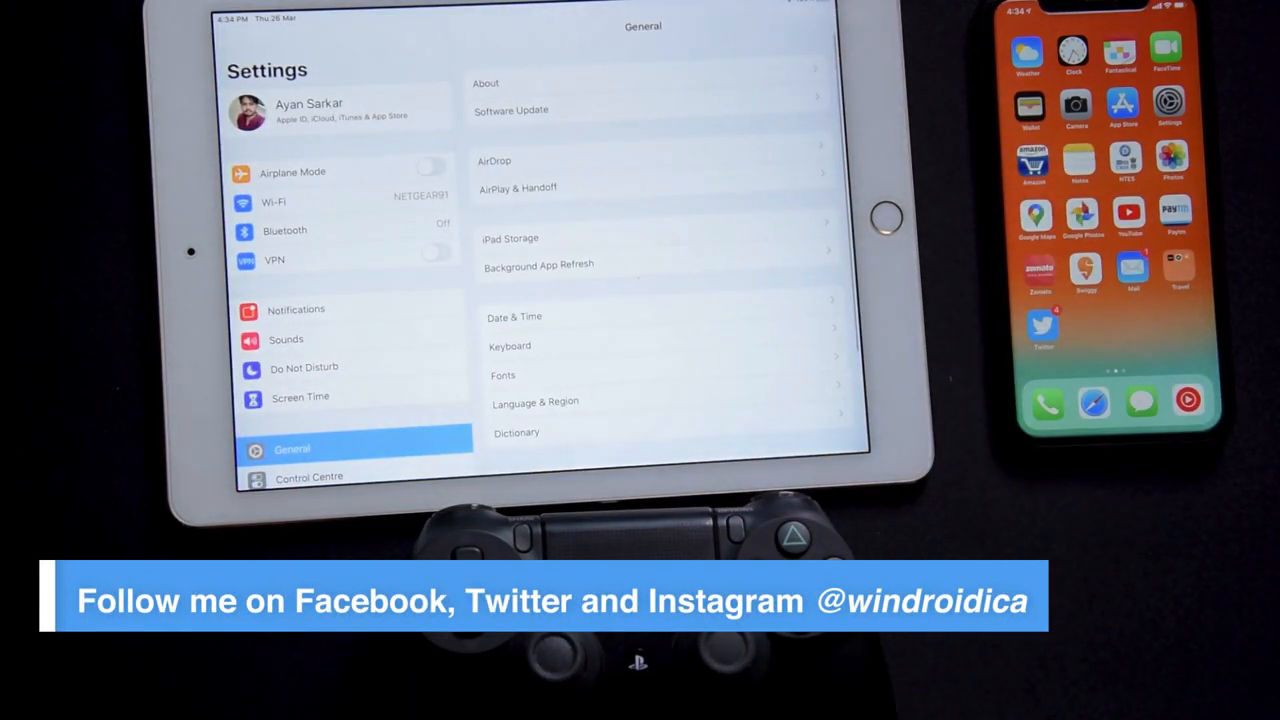
# - Go to Bluetooth settings and select the DUALSHOCK 4 Wireless Controller to bring up its pairing request
pyautogui.click(284, 230)
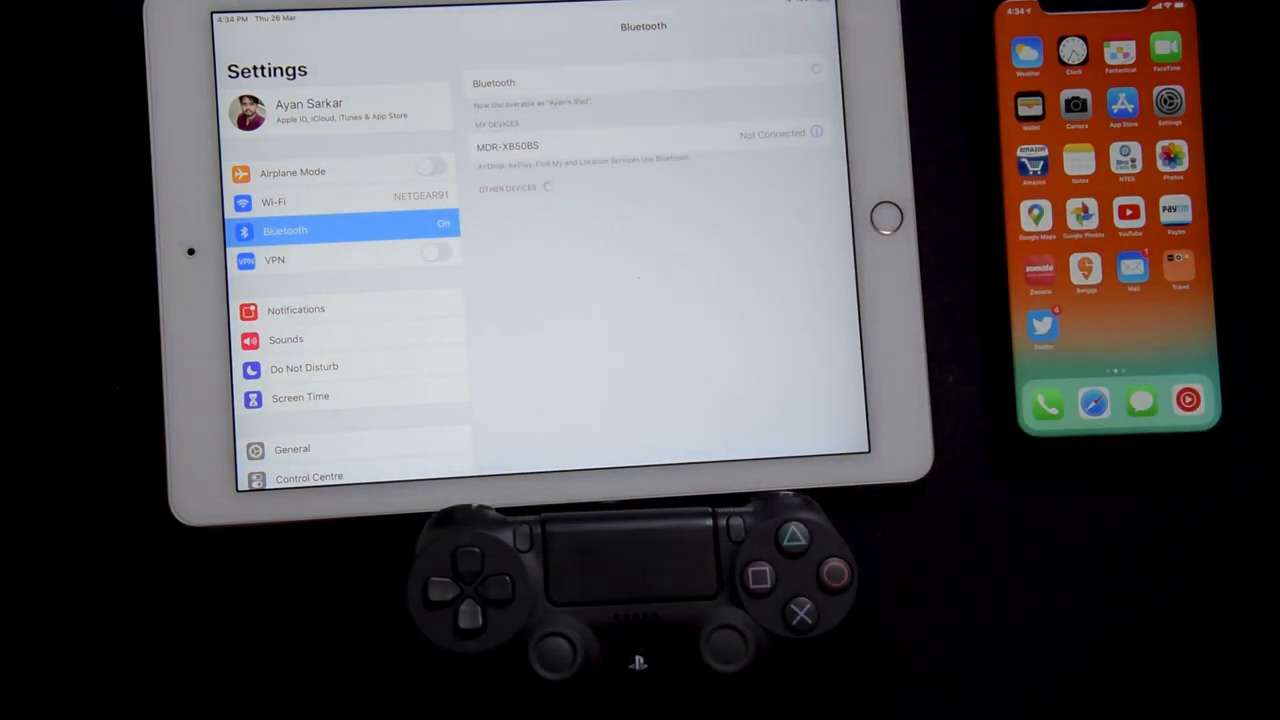
pyautogui.click(804, 68)
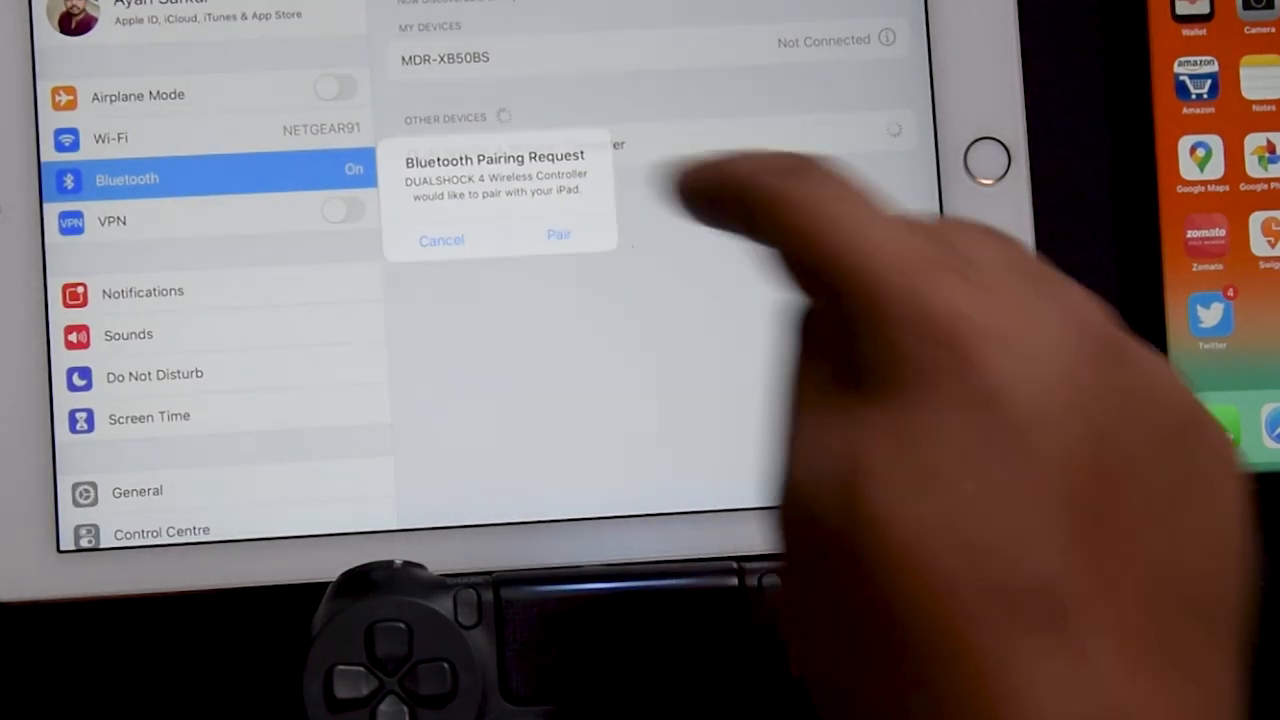
# - Accept the pairing so the DualShock 4 shows Connected, then switch the iPad's Bluetooth off
pyautogui.click(560, 236)
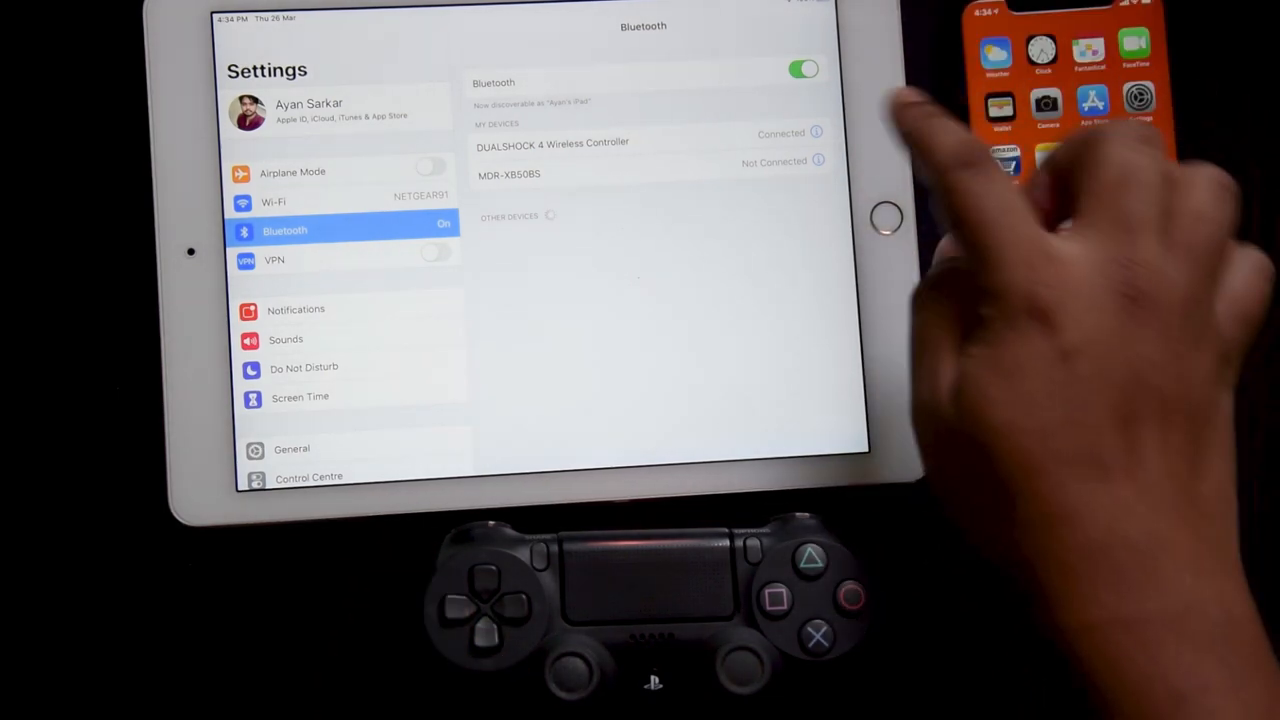
pyautogui.click(804, 68)
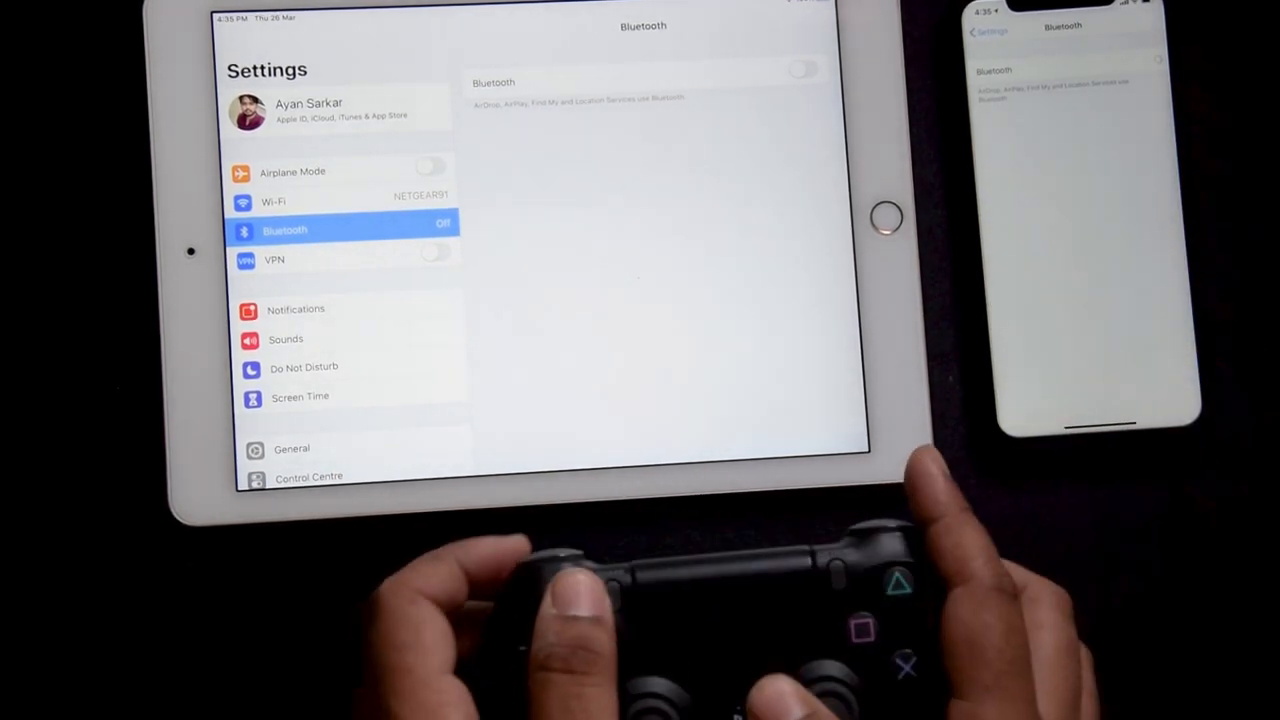
pyautogui.click(1146, 60)
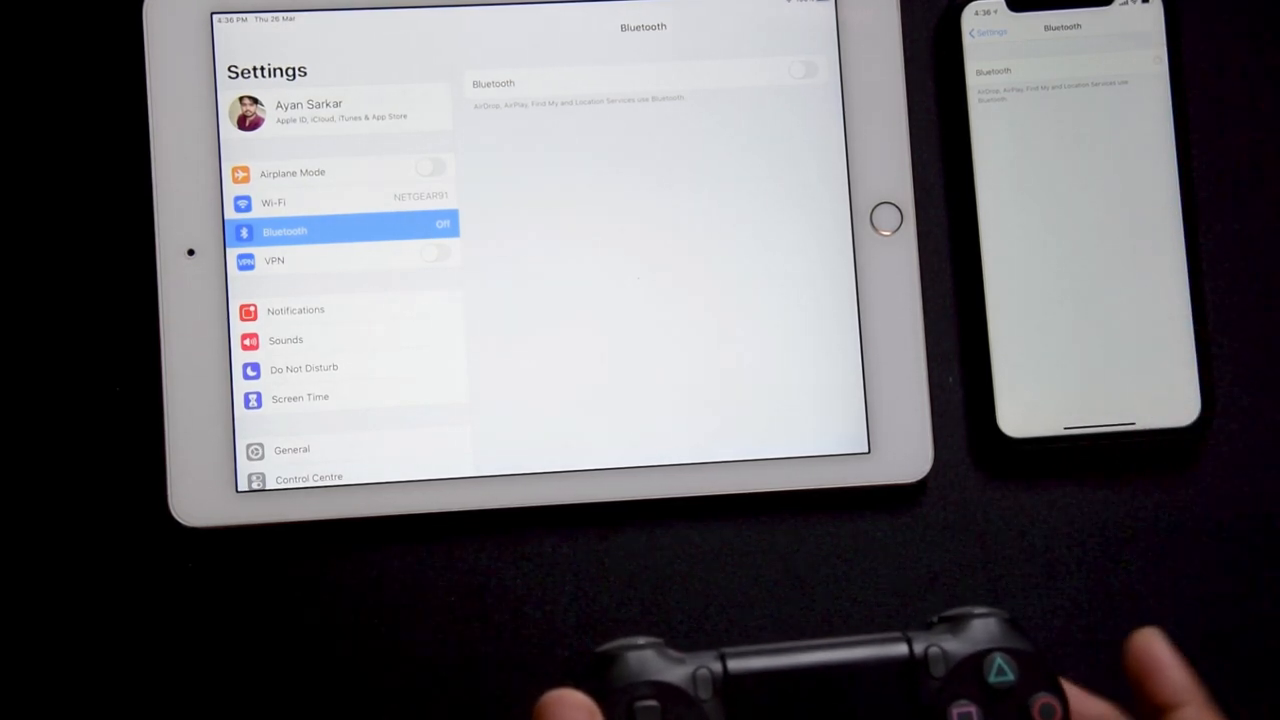
# - Switch the iPhone's Bluetooth on so the DualShock 4 appears among known devices as Not Connected
pyautogui.click(1144, 60)
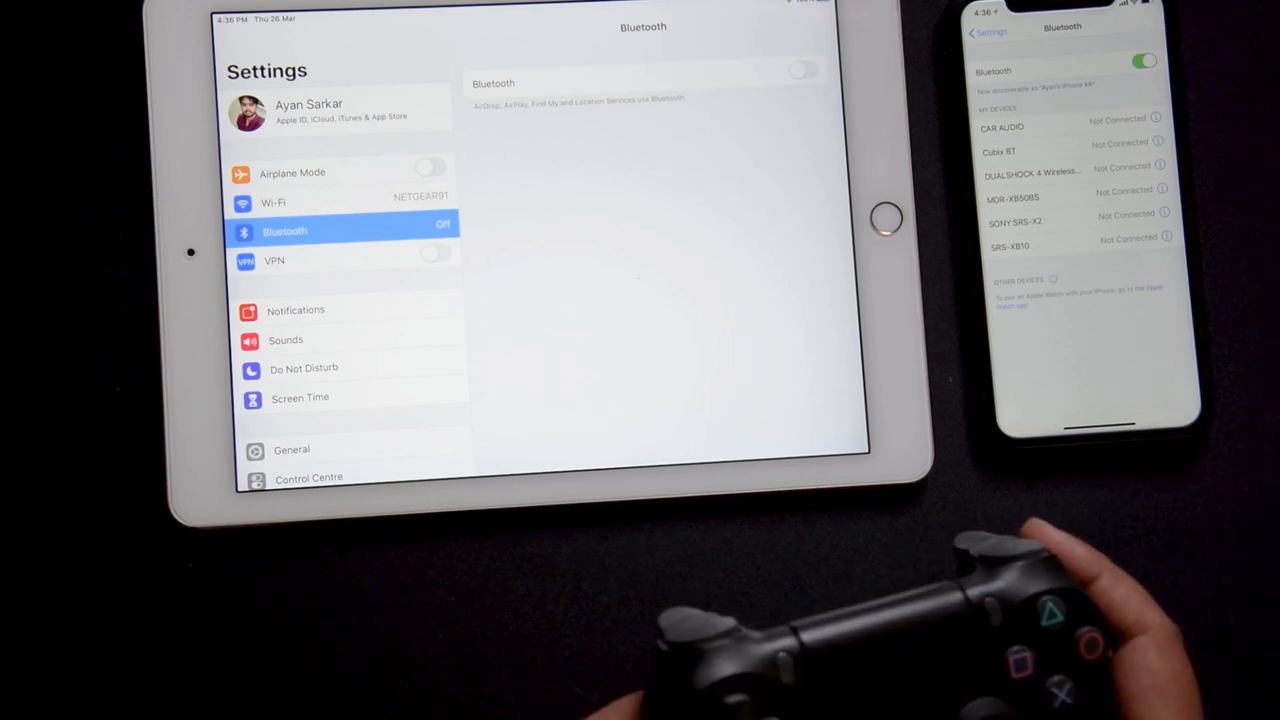